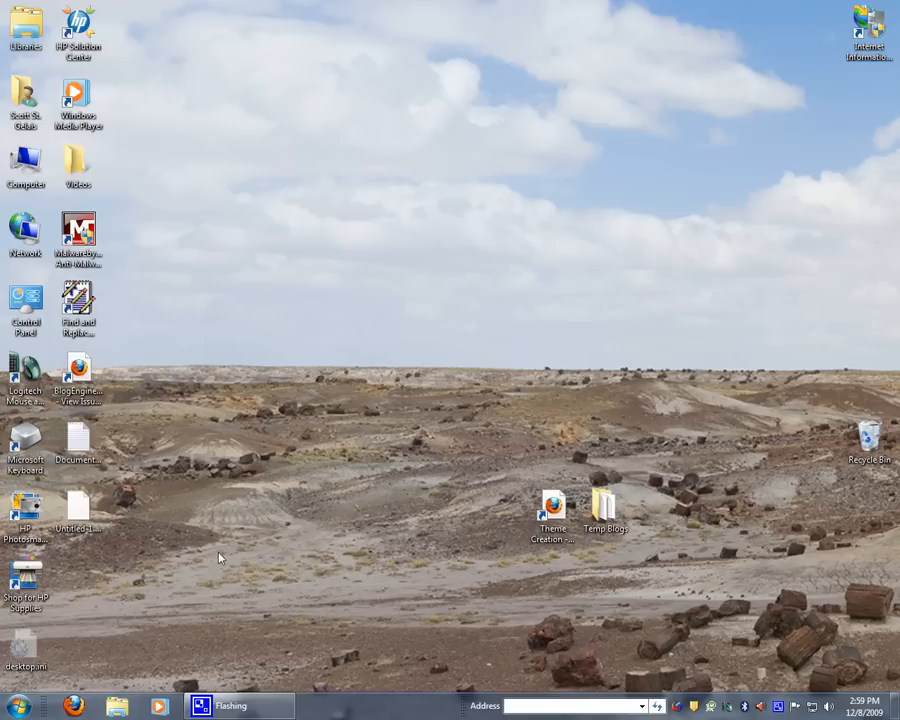
{"action": "mouse_move", "coordinate": [157, 574]}
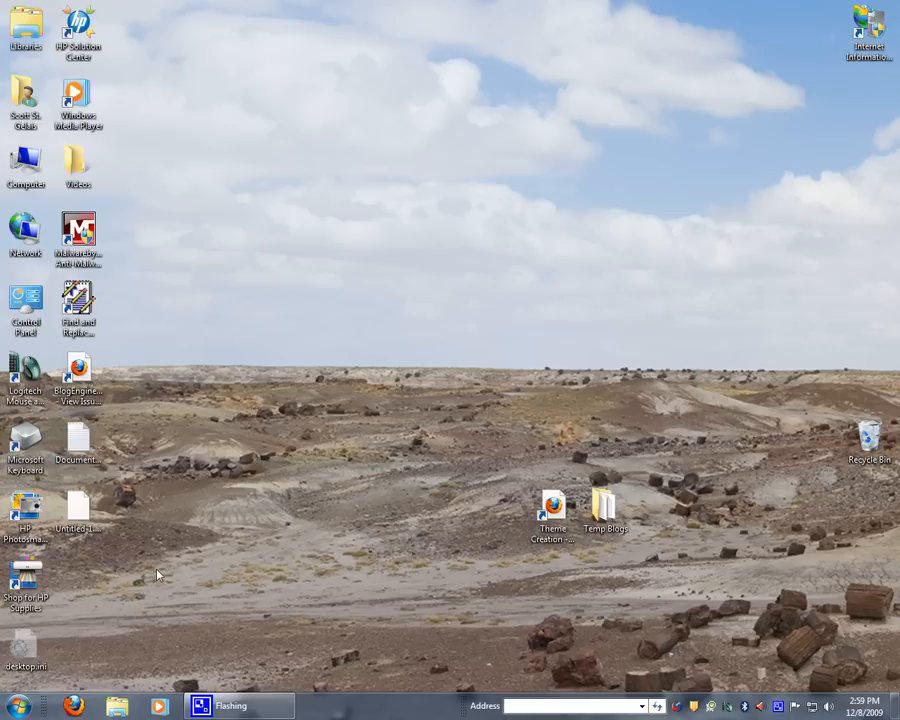
{"action": "mouse_move", "coordinate": [143, 625]}
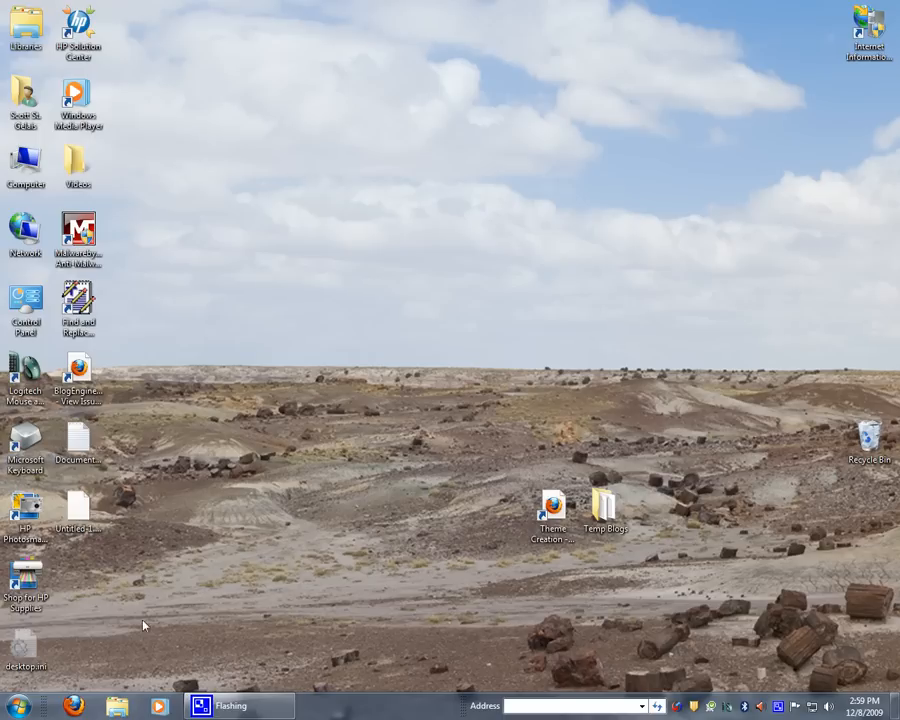
{"action": "mouse_move", "coordinate": [93, 650]}
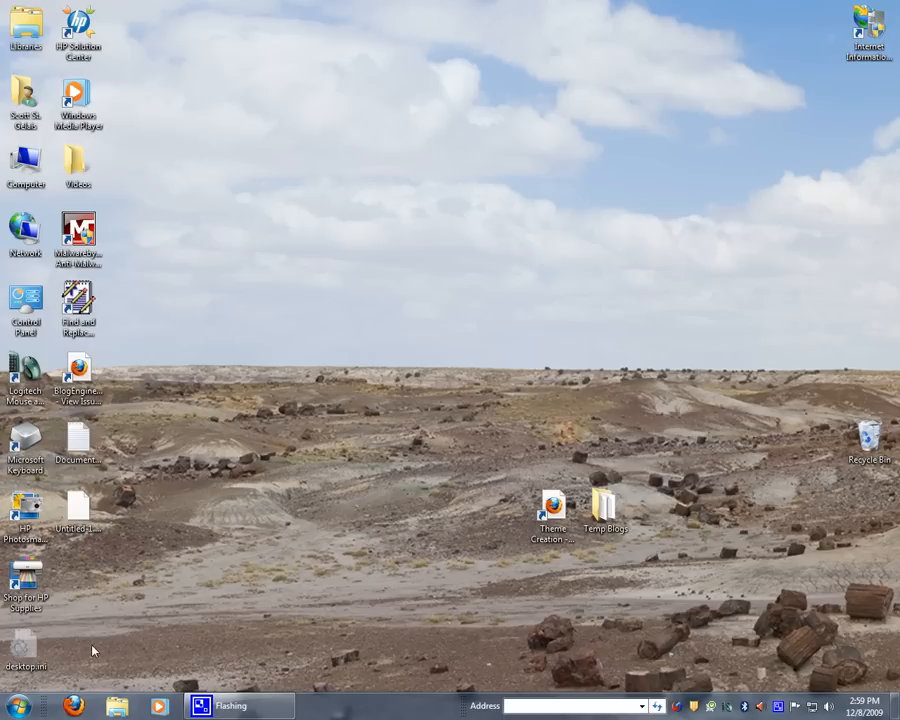
- Search the Start menu for 'index' to show Control Panel items, documents, e-mails and files
{"action": "left_click", "coordinate": [16, 706]}
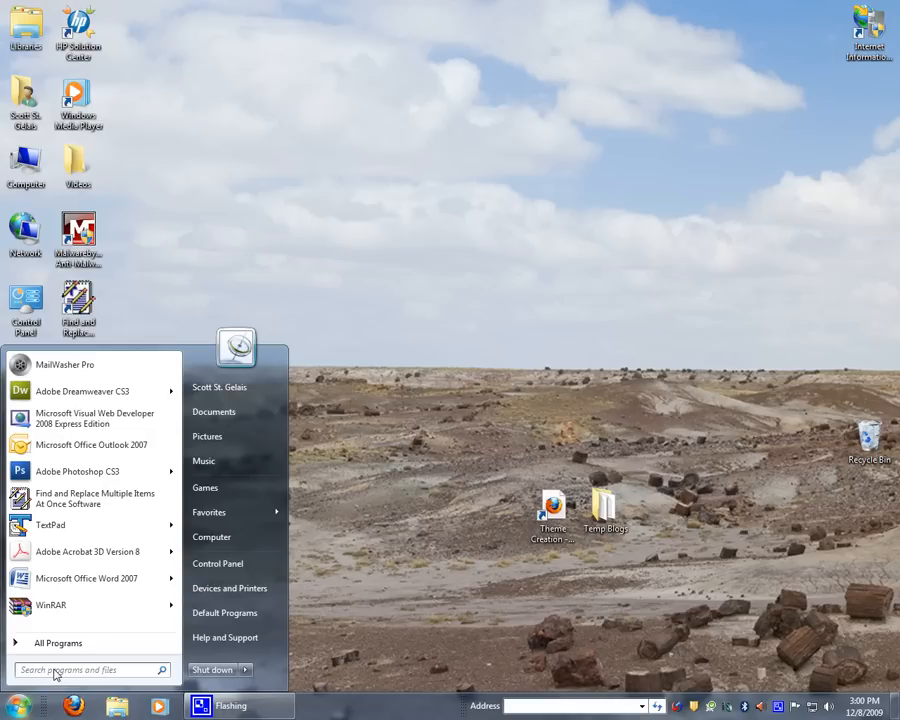
{"action": "type", "text": "car"}
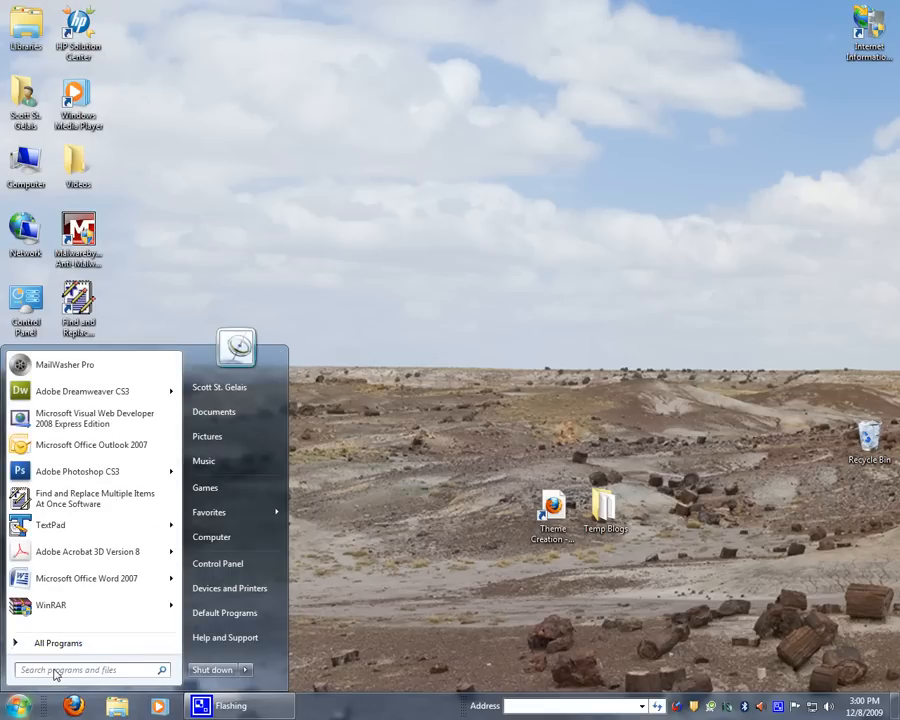
{"action": "type", "text": "index"}
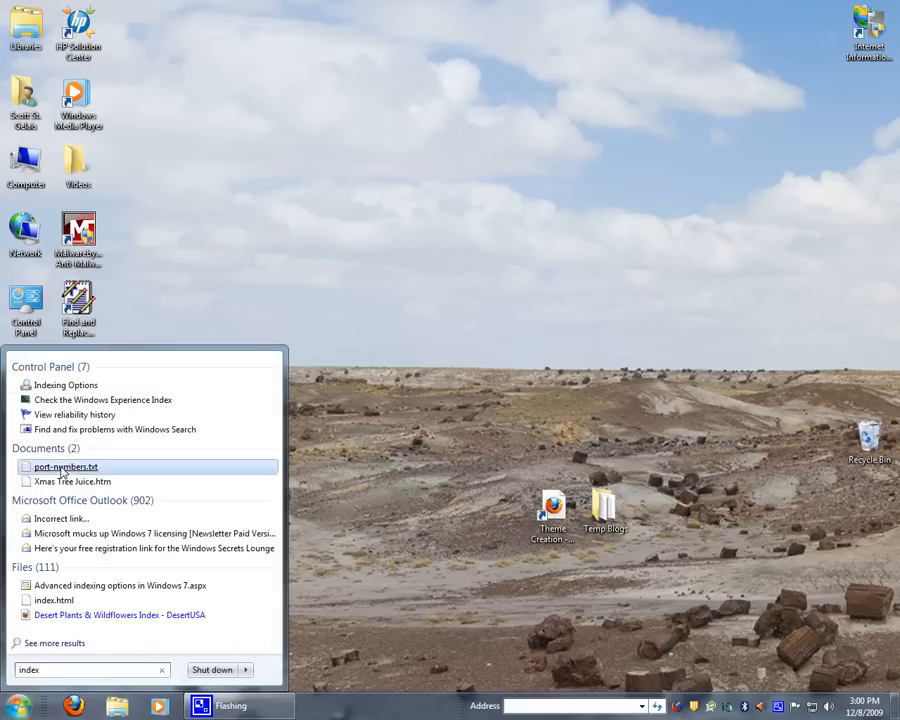
- Open Indexing Options to review the 24,496 indexed items and included locations, then close it
{"action": "left_click", "coordinate": [66, 385]}
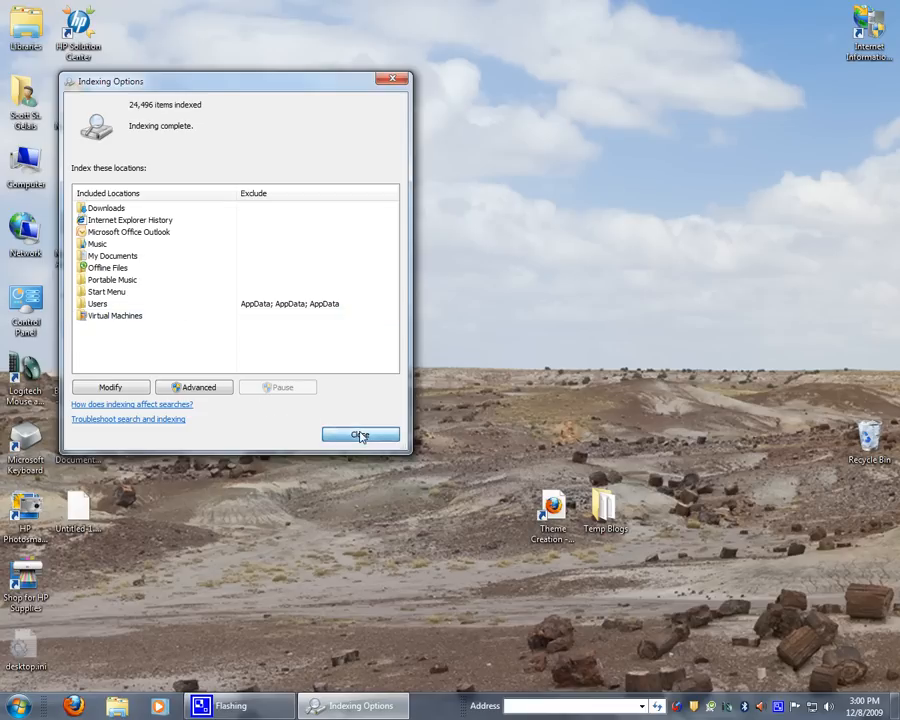
{"action": "left_click", "coordinate": [360, 435]}
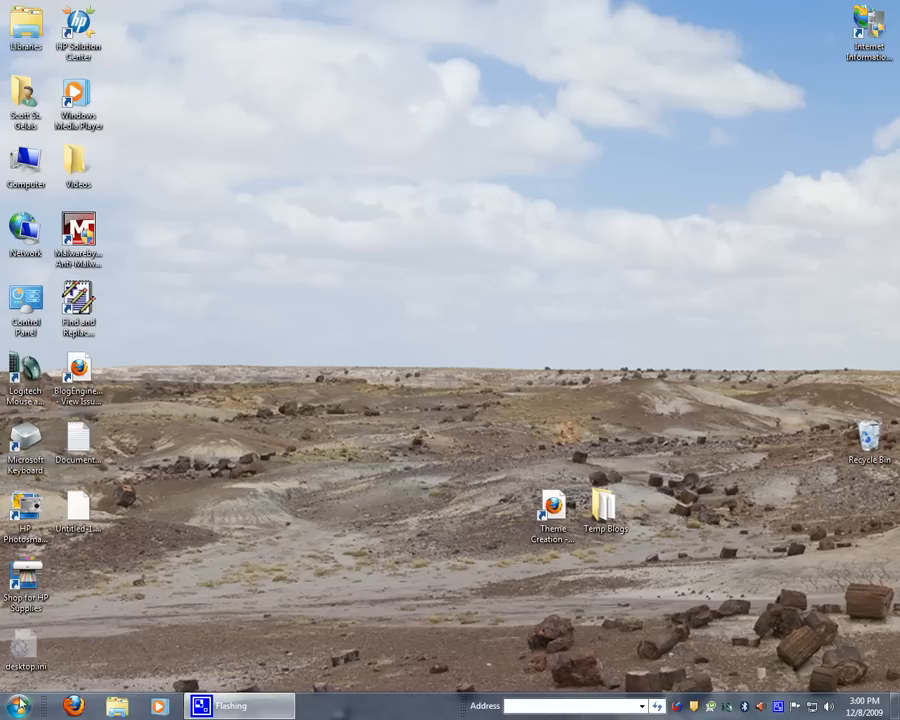
- Open Windows Explorer from the taskbar to show Computer's local disks and drives
{"action": "left_click", "coordinate": [15, 706]}
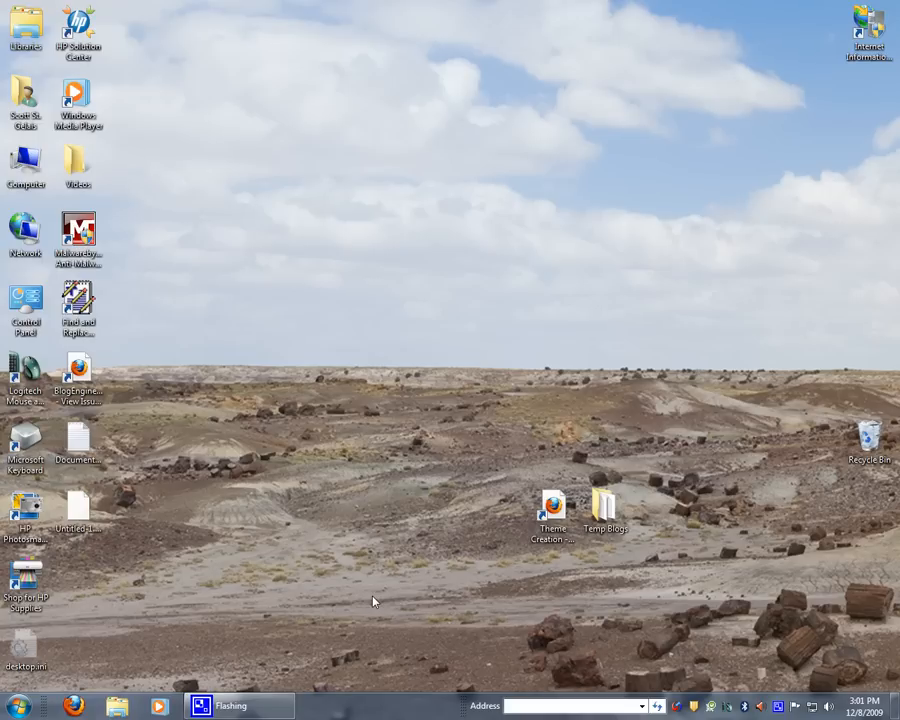
{"action": "mouse_move", "coordinate": [150, 676]}
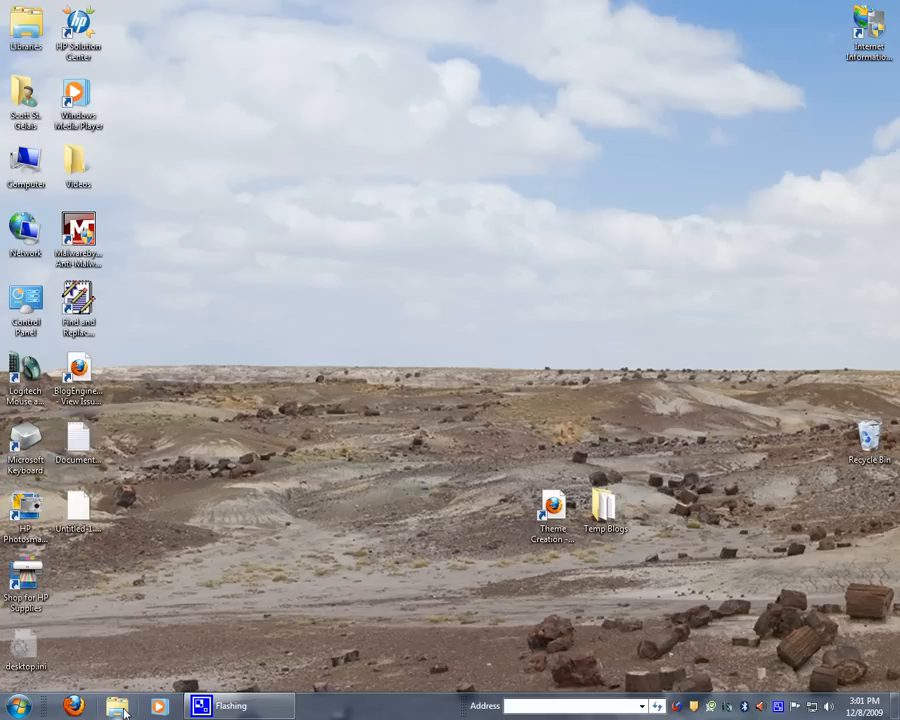
{"action": "left_click", "coordinate": [117, 706]}
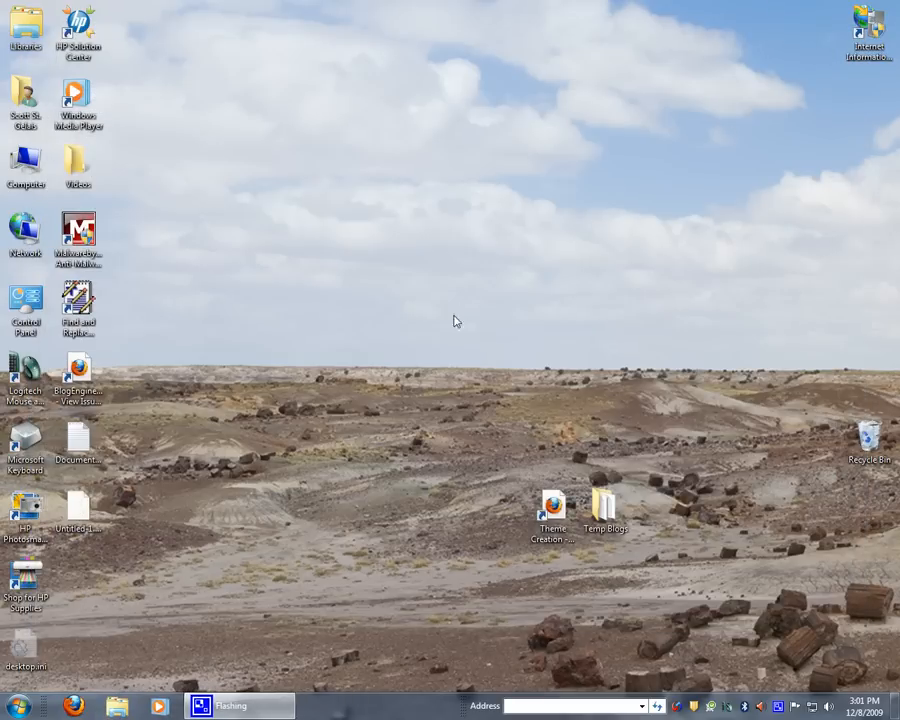
{"action": "mouse_move", "coordinate": [380, 416]}
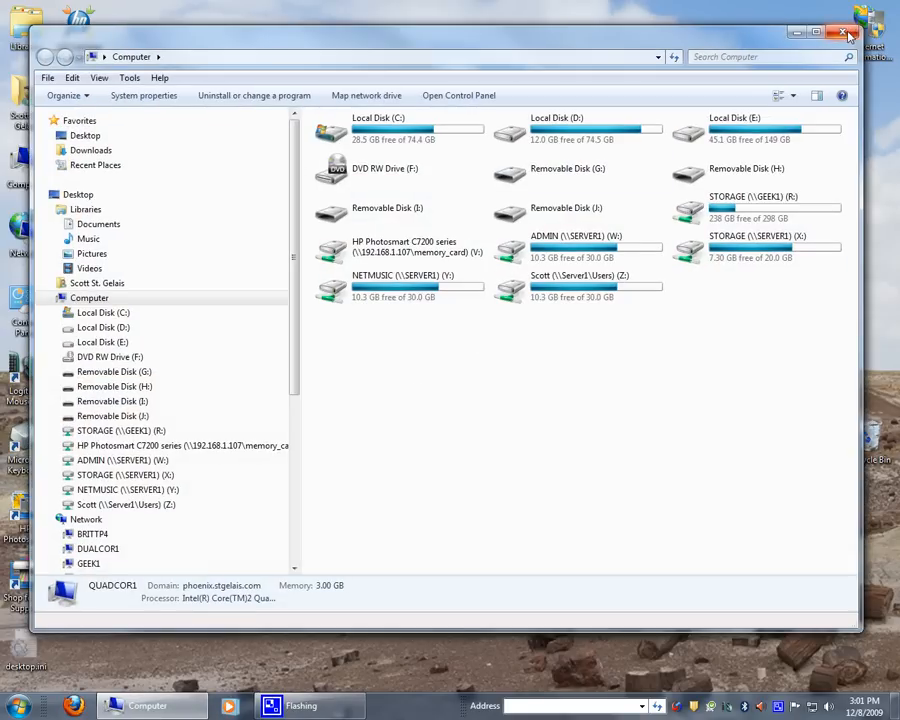
- Start a new Explorer search for 'dsc', returning 551 items
{"action": "left_click", "coordinate": [846, 33]}
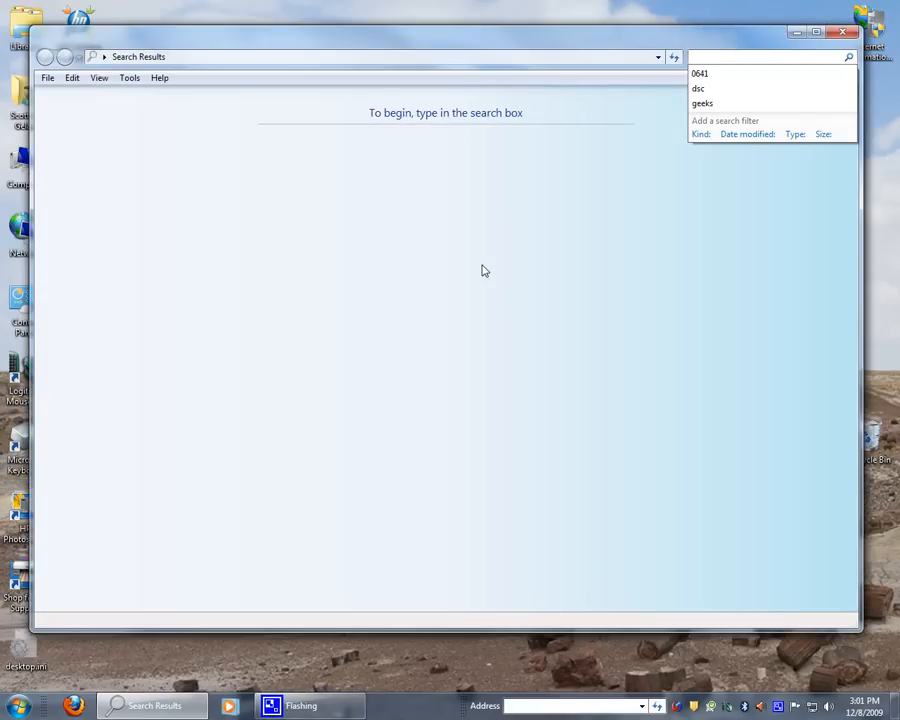
{"action": "mouse_move", "coordinate": [703, 26]}
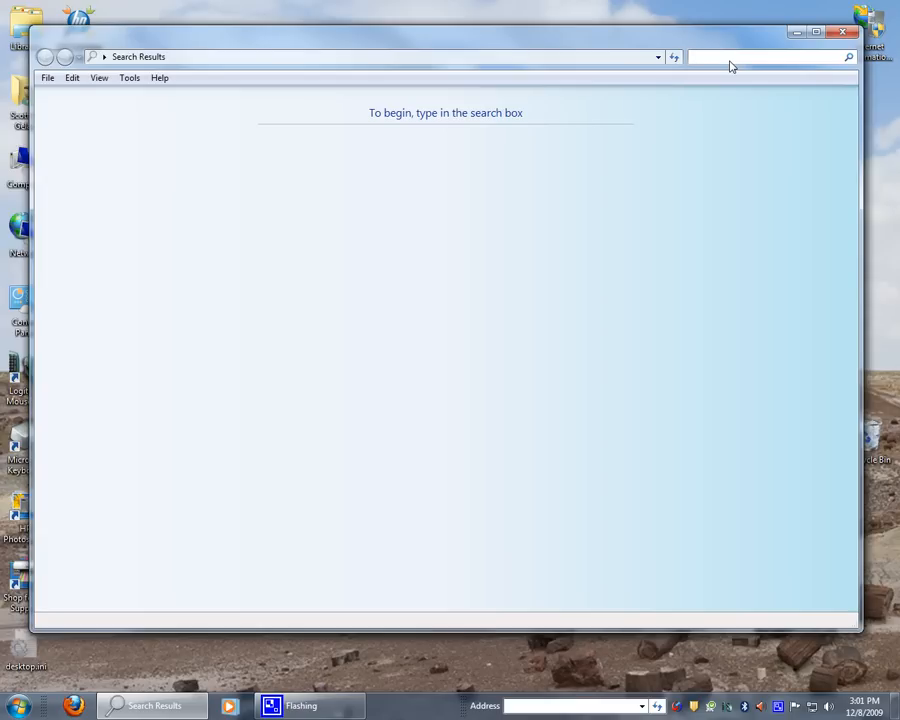
{"action": "type", "text": "dsc"}
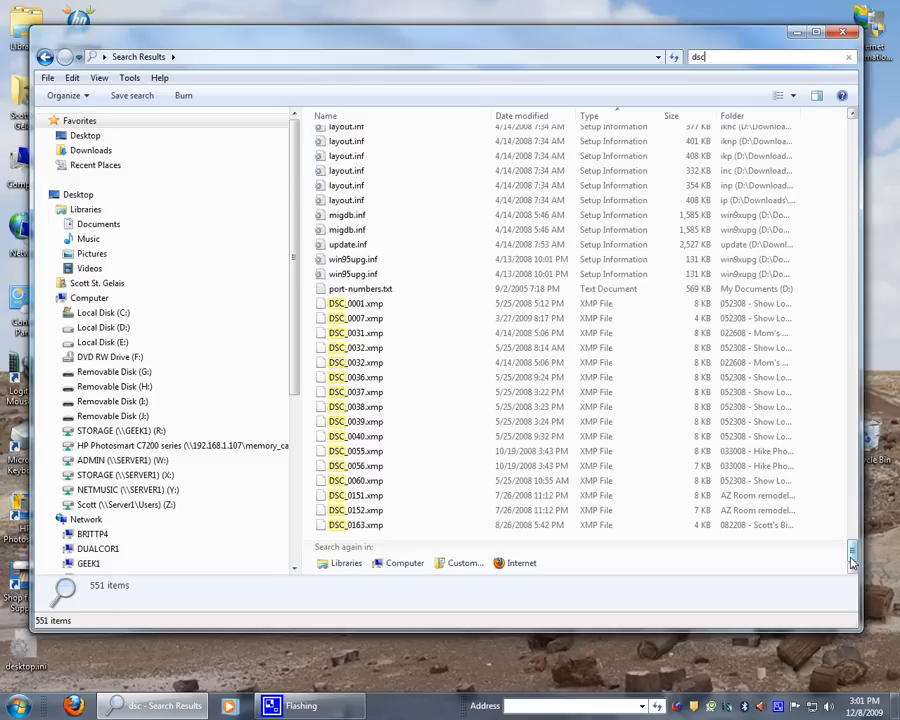
{"action": "mouse_move", "coordinate": [757, 565]}
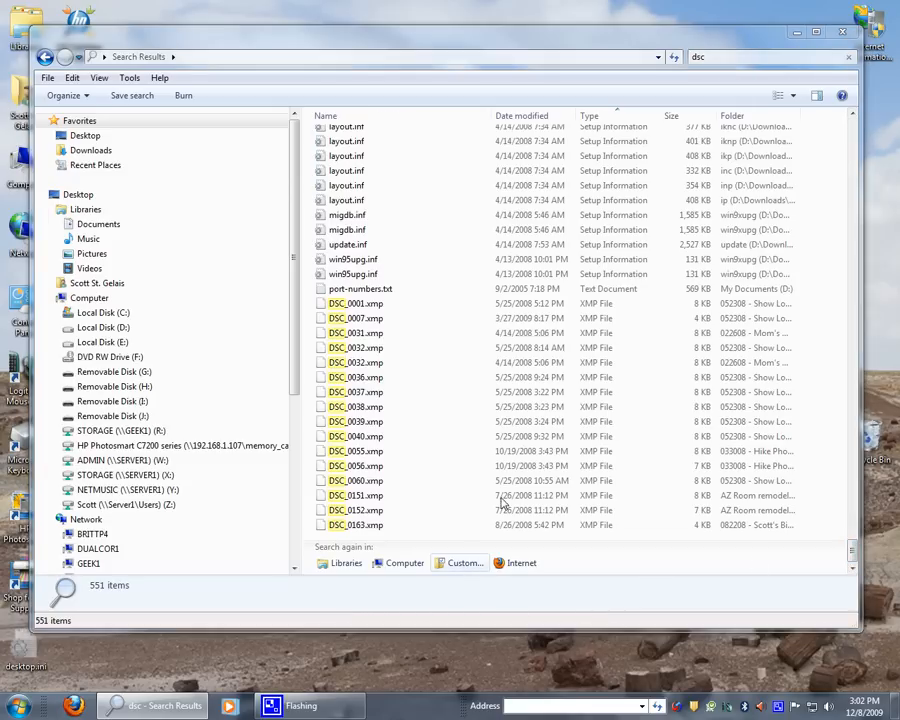
- Set a custom search location of Local Disks C:, D: and E: for the 'dsc' search
{"action": "left_click", "coordinate": [463, 563]}
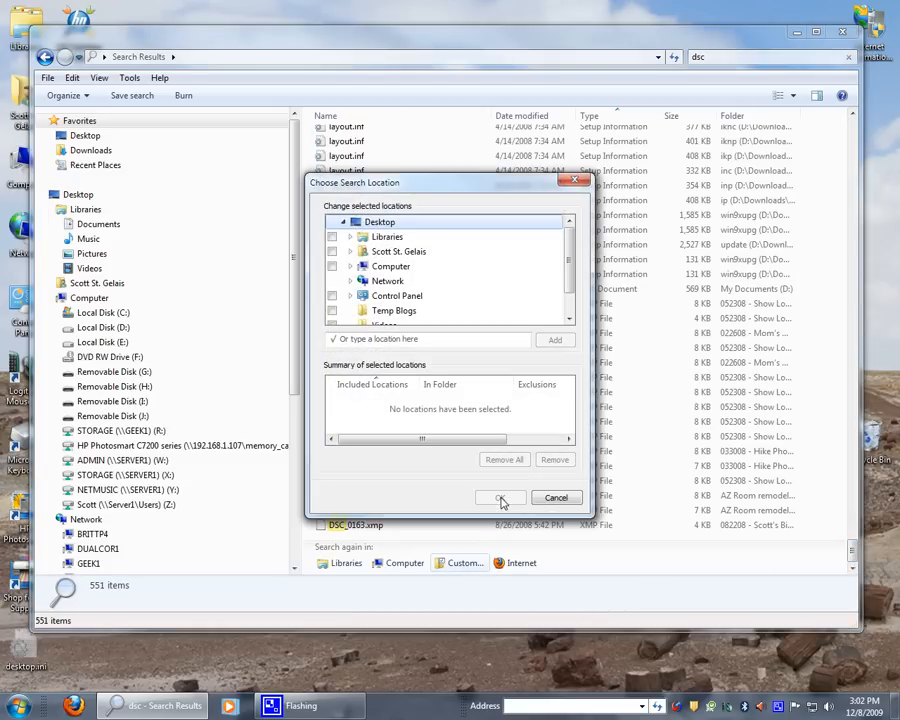
{"action": "mouse_move", "coordinate": [398, 251]}
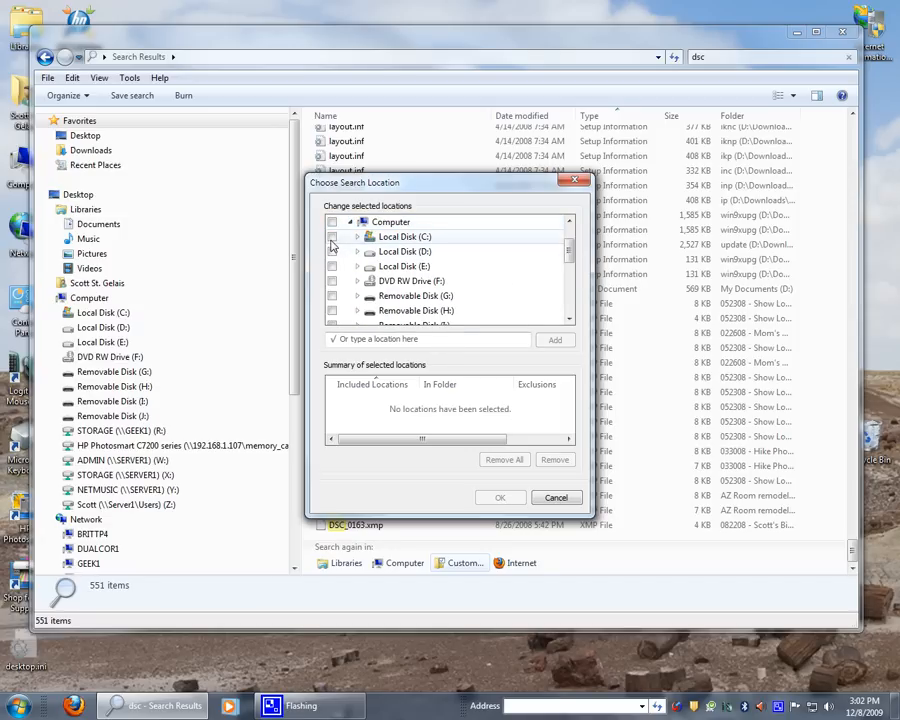
{"action": "left_click", "coordinate": [333, 266]}
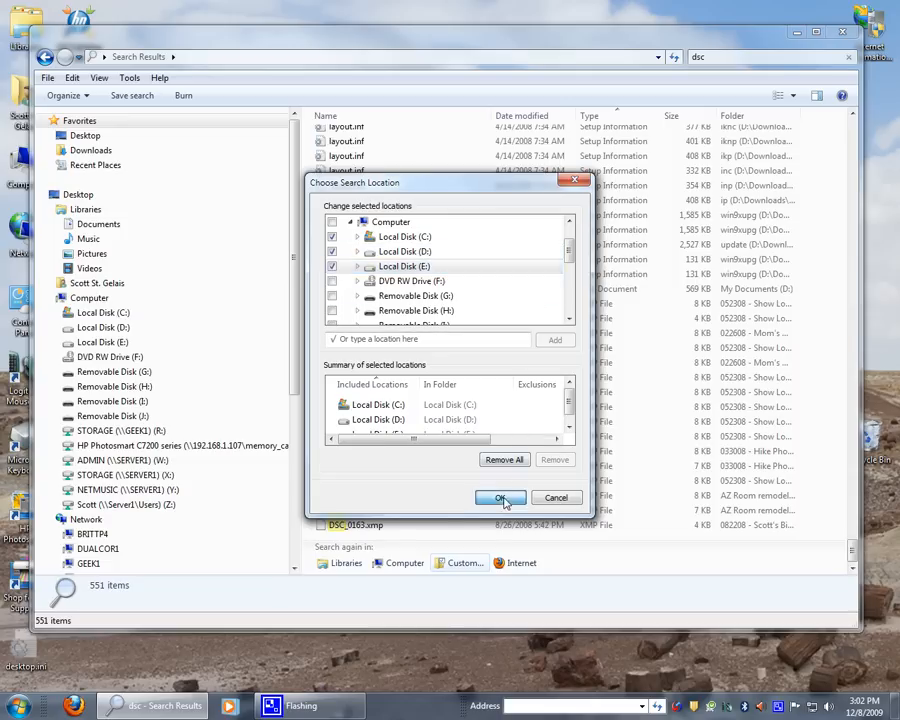
{"action": "left_click", "coordinate": [500, 498]}
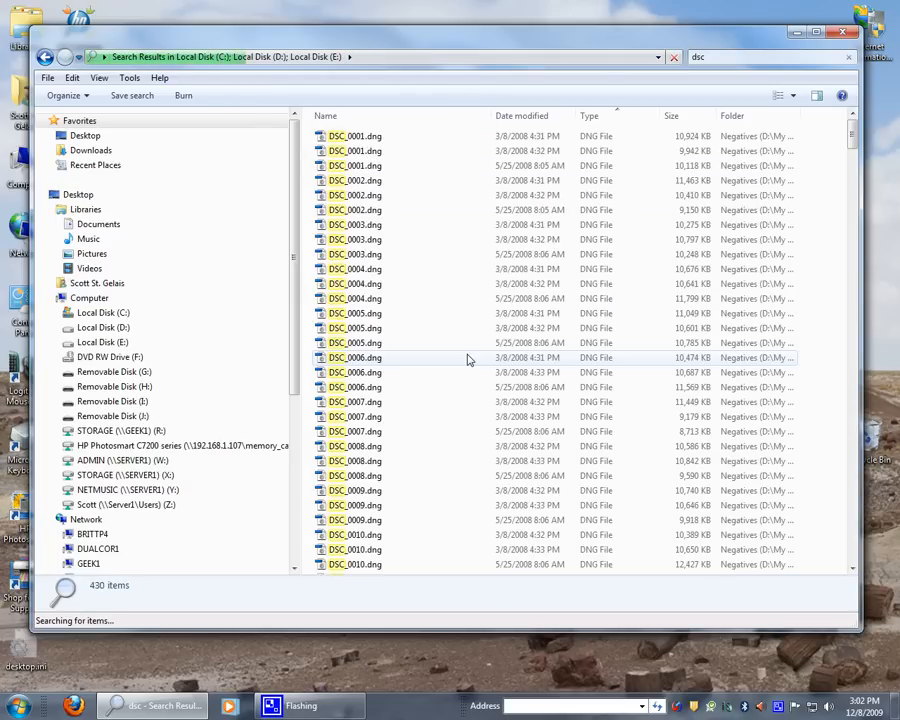
{"action": "mouse_move", "coordinate": [775, 254]}
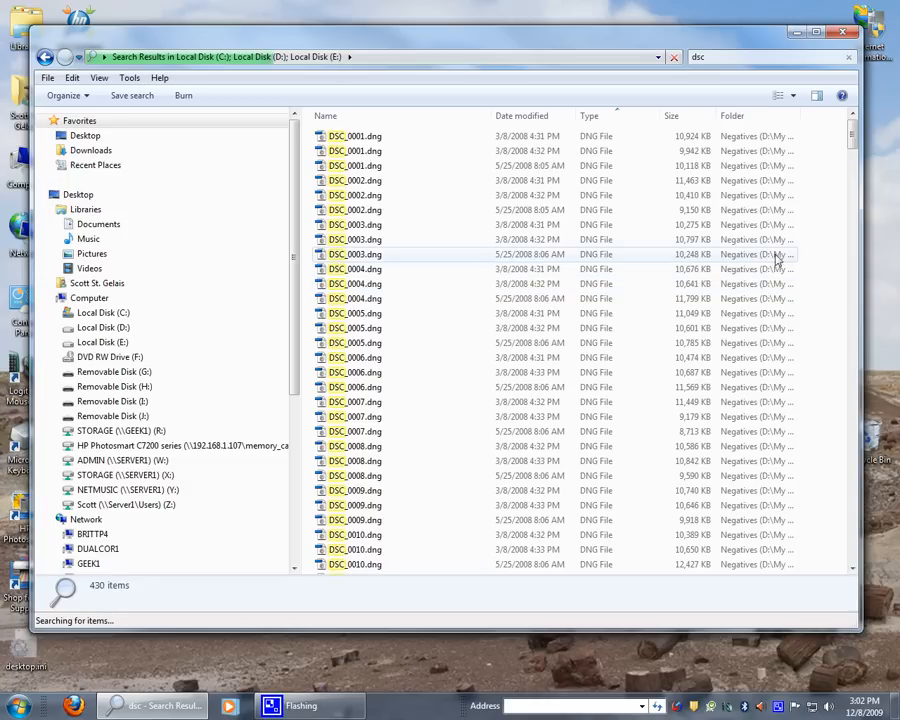
{"action": "mouse_move", "coordinate": [775, 258]}
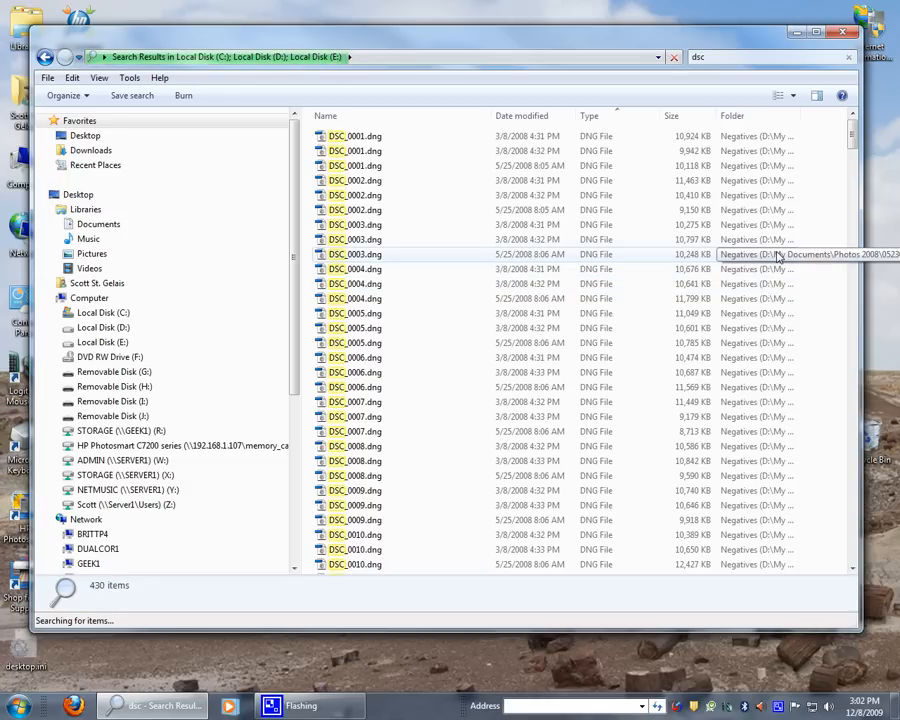
{"action": "mouse_move", "coordinate": [425, 265]}
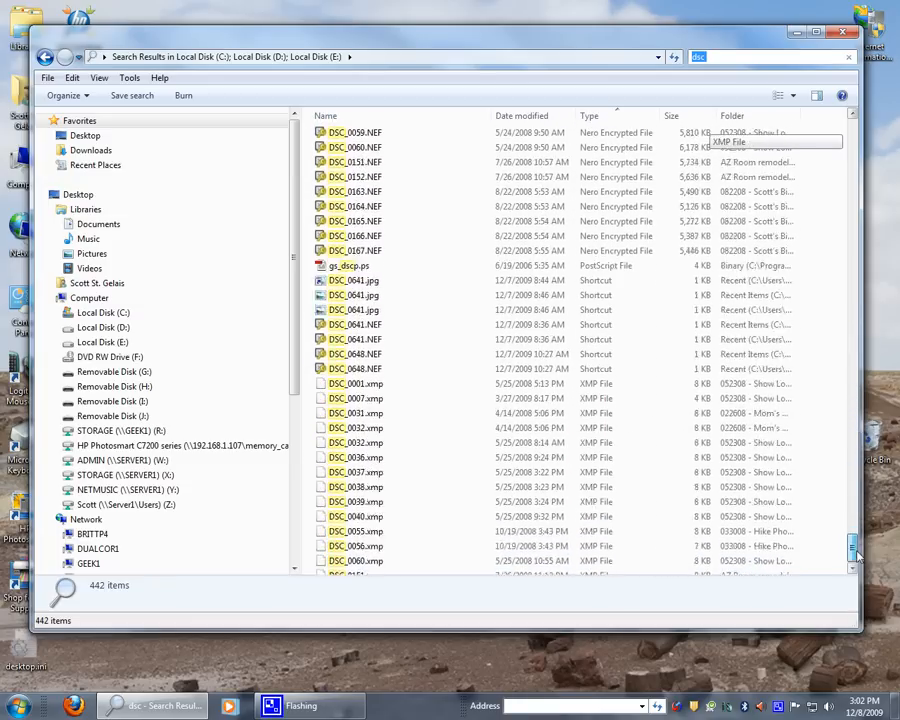
- Scroll to the end of the 442 'dsc' results across the three local disks
{"action": "scroll", "scroll_direction": "down", "scroll_amount": 3}
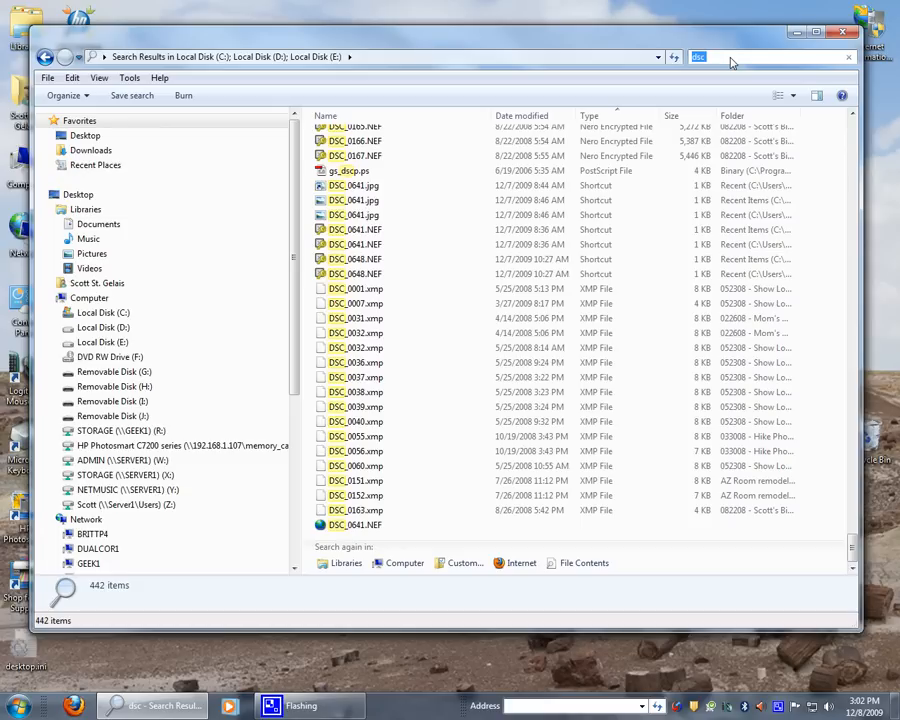
- Search the three local disks for '0641', finding items such as DSC_0641.jpg
{"action": "type", "text": "0641"}
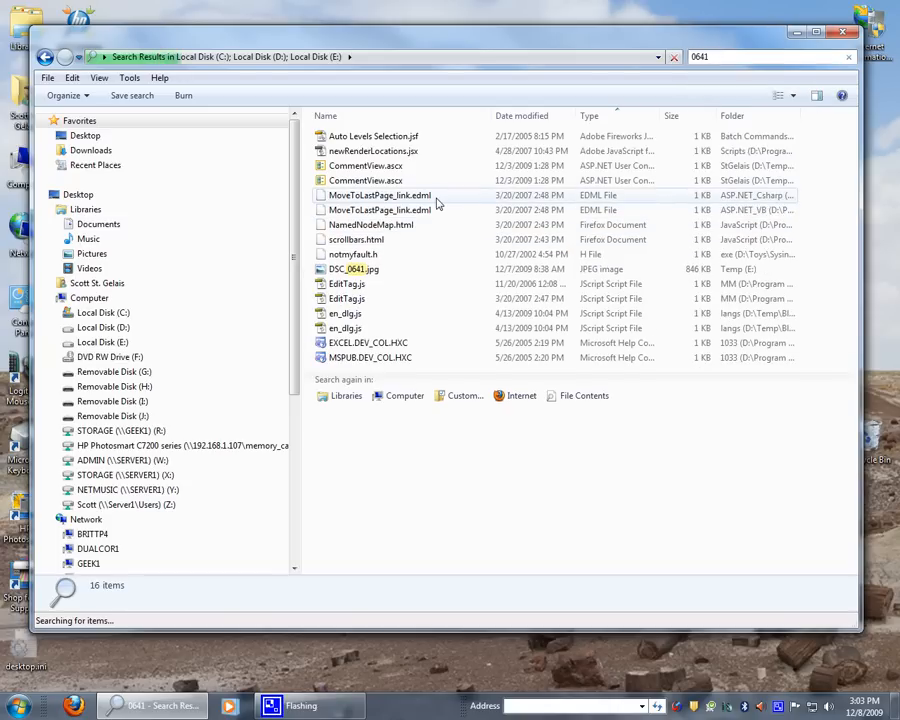
{"action": "mouse_move", "coordinate": [379, 210]}
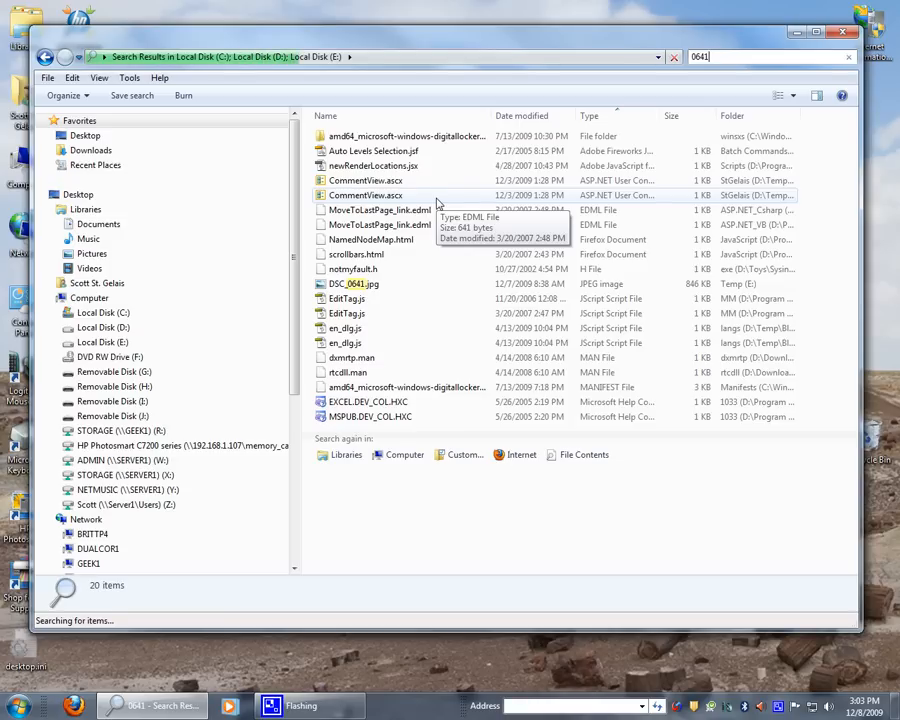
{"action": "mouse_move", "coordinate": [543, 165]}
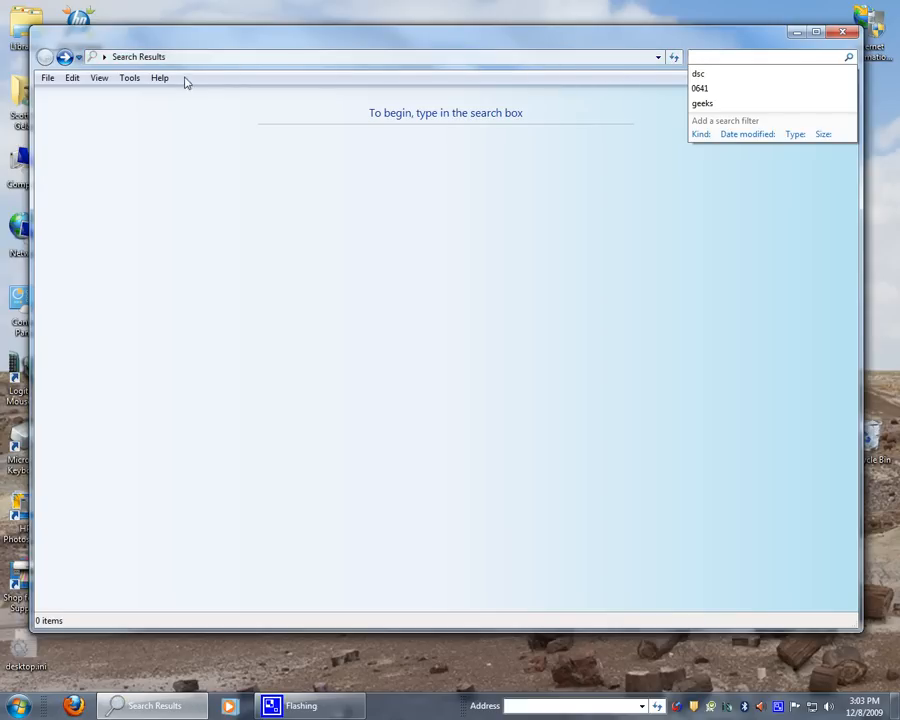
{"action": "left_click", "coordinate": [129, 78]}
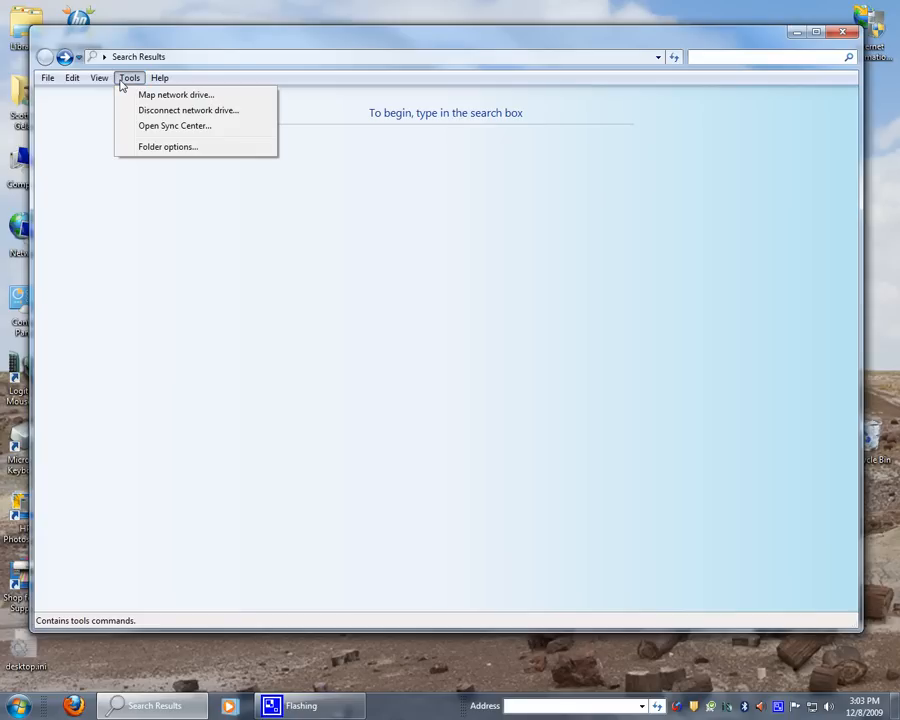
{"action": "mouse_move", "coordinate": [167, 147]}
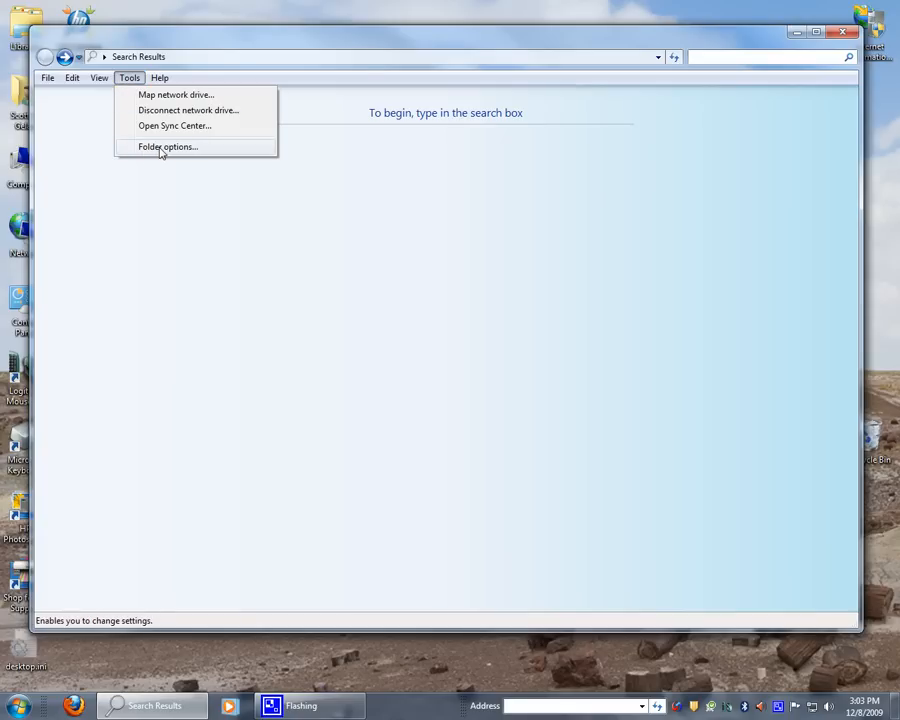
{"action": "left_click", "coordinate": [168, 147]}
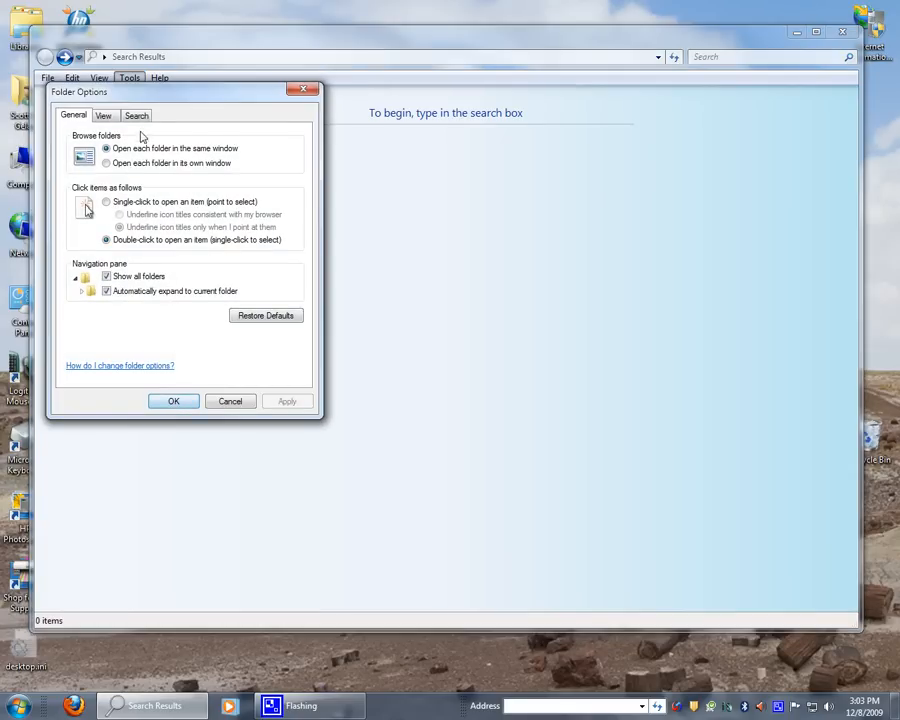
{"action": "left_click", "coordinate": [137, 115]}
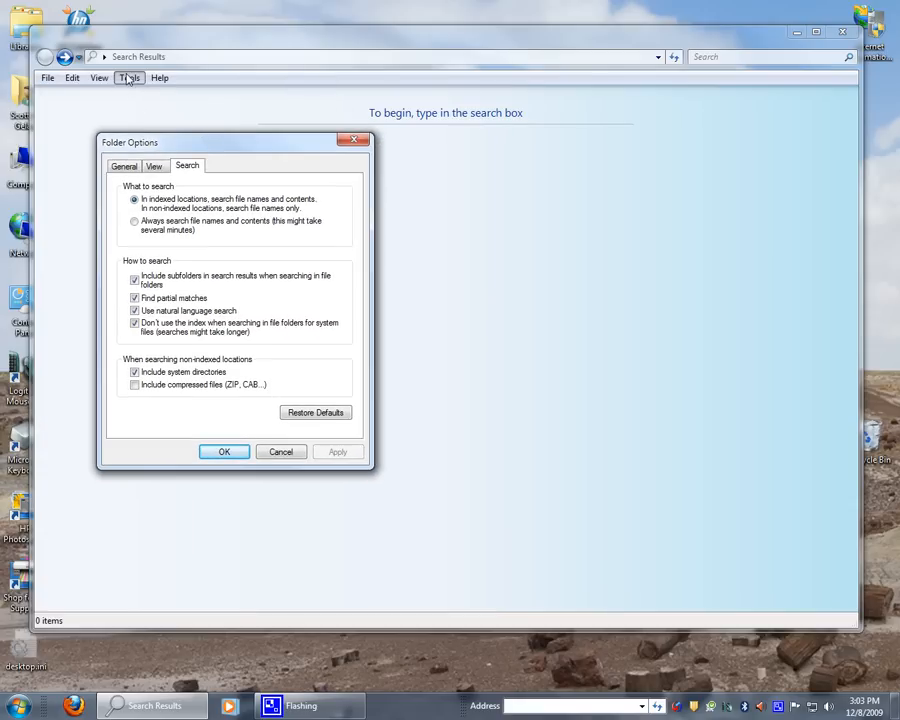
{"action": "left_click", "coordinate": [224, 451]}
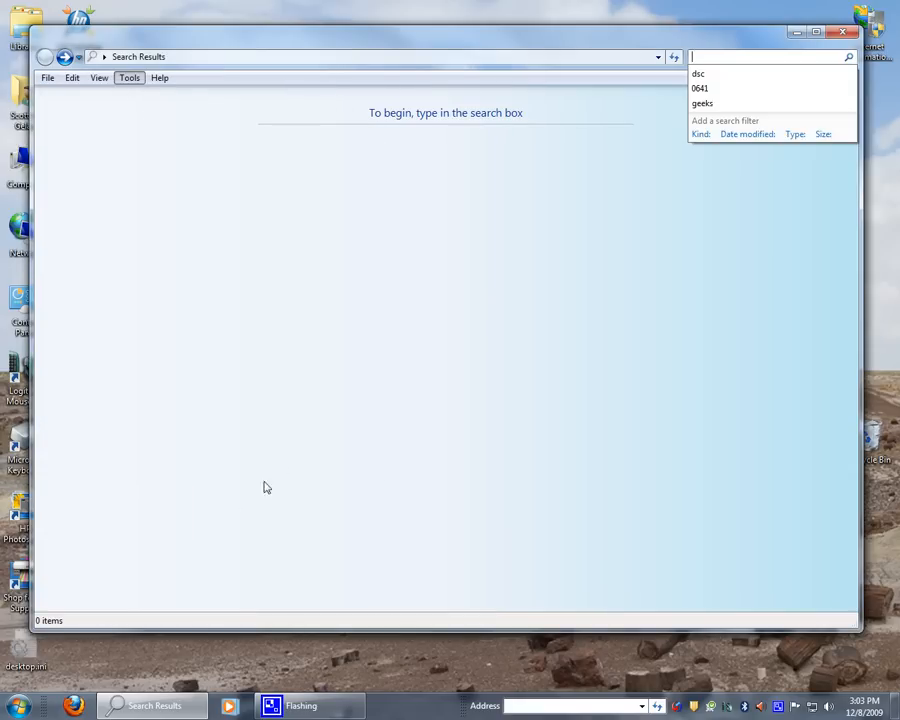
{"action": "left_click", "coordinate": [17, 705]}
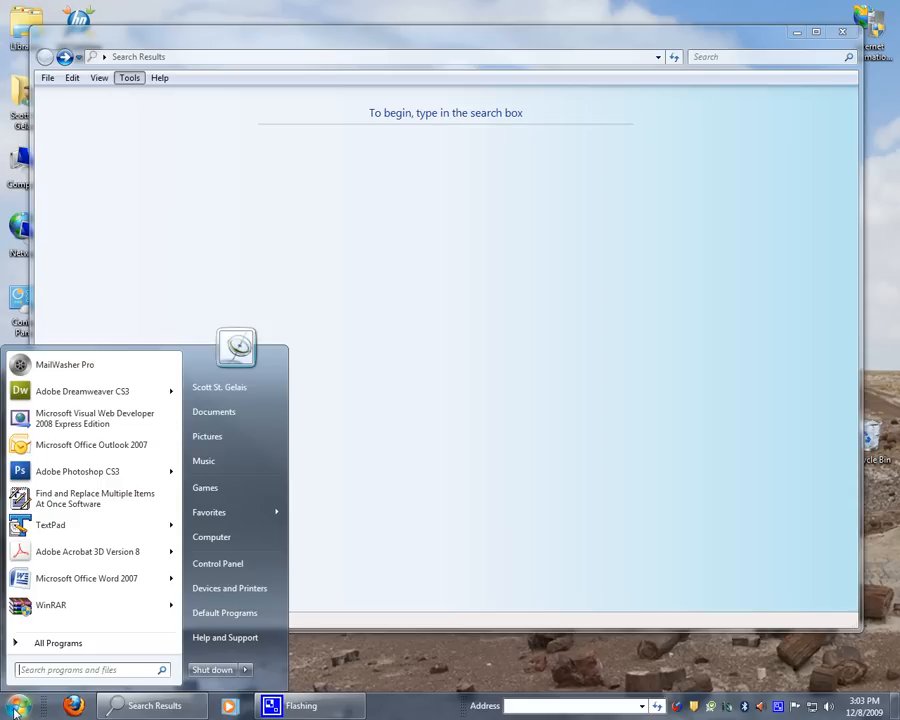
{"action": "mouse_move", "coordinate": [217, 563]}
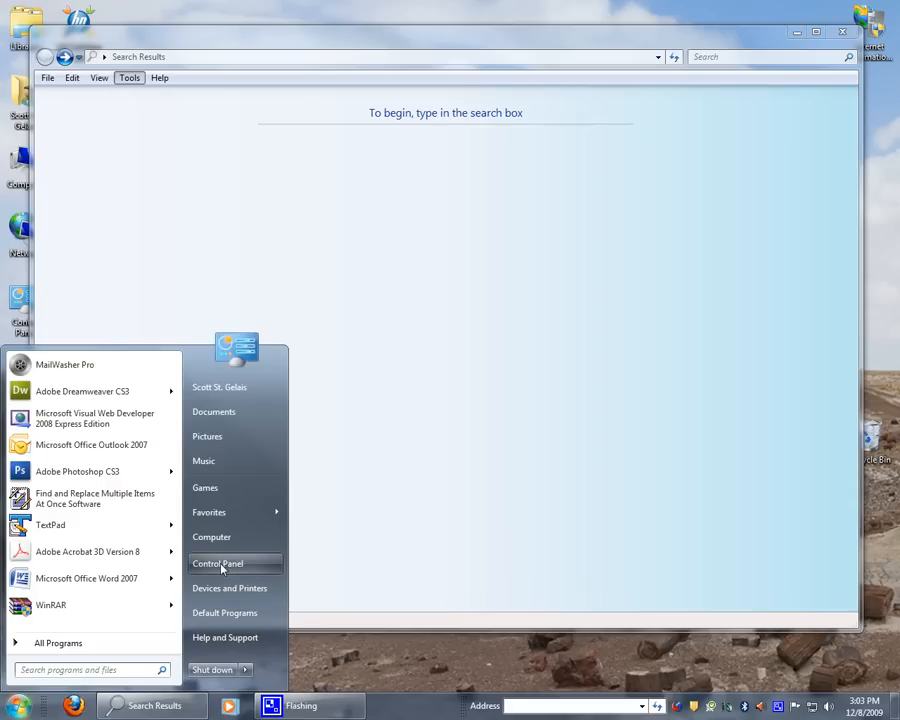
{"action": "left_click", "coordinate": [217, 563]}
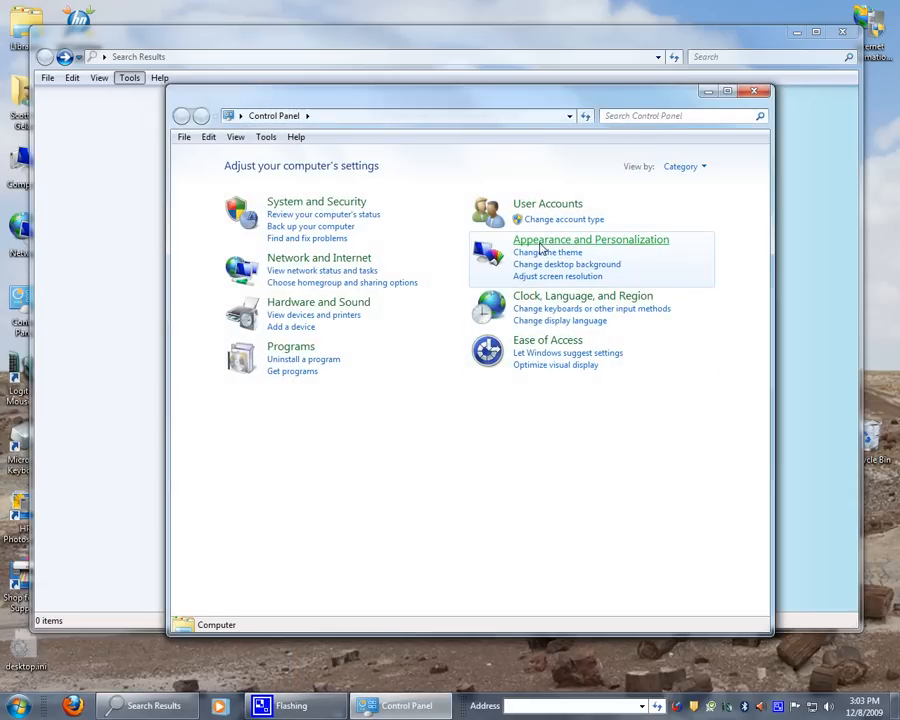
{"action": "left_click", "coordinate": [591, 239]}
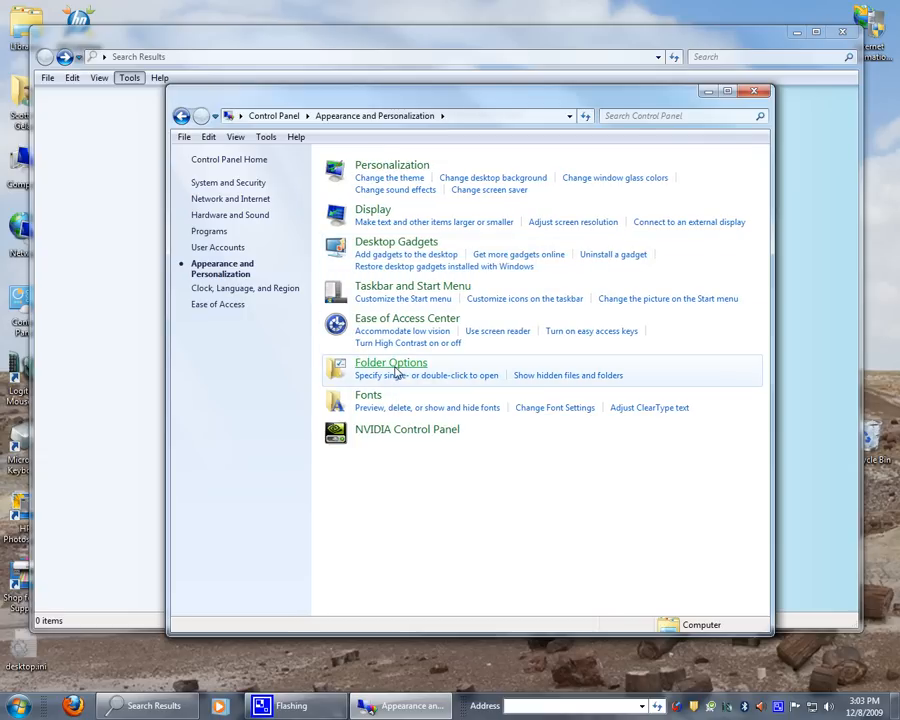
{"action": "left_click", "coordinate": [391, 362]}
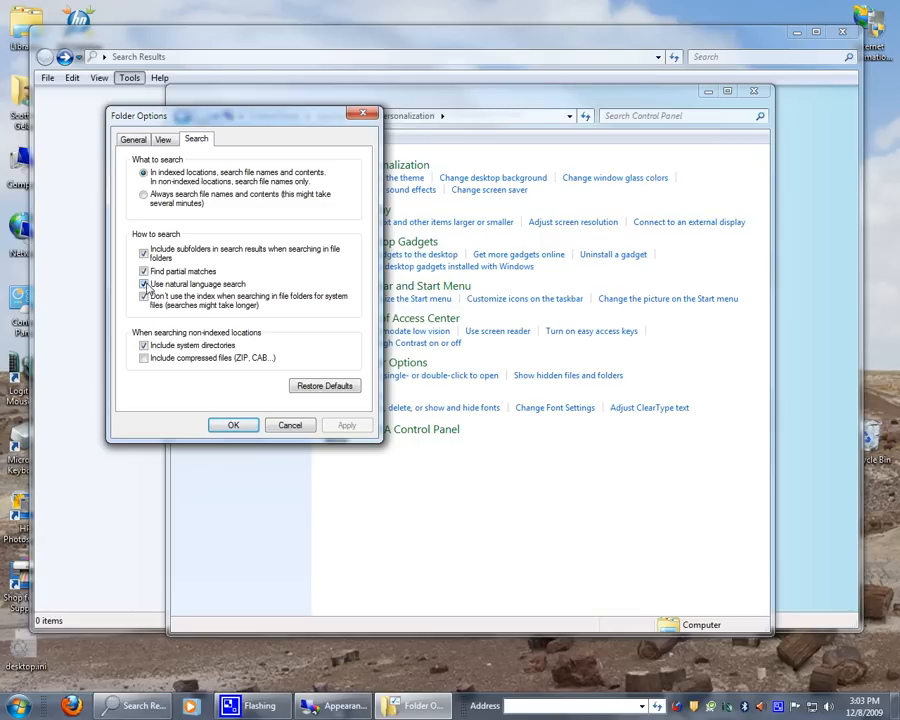
{"action": "left_click", "coordinate": [143, 284]}
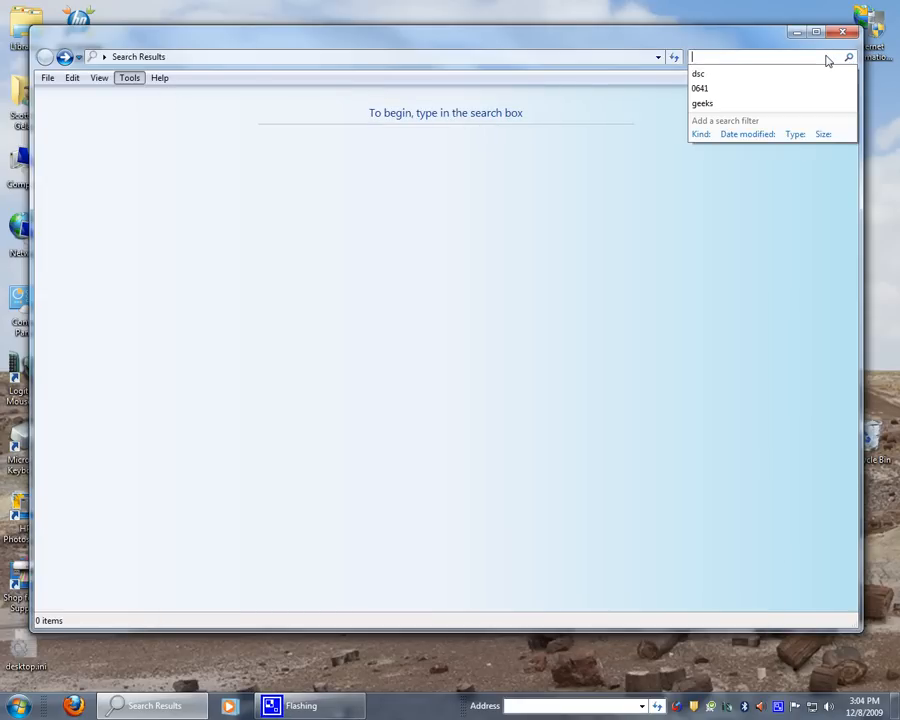
{"action": "mouse_move", "coordinate": [810, 61]}
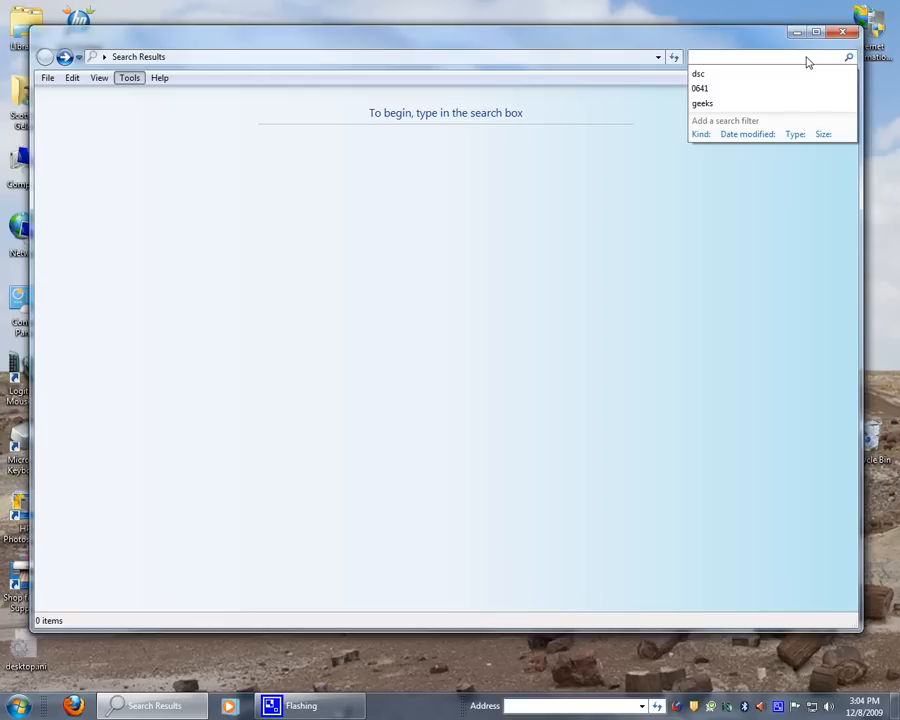
- Search for 'e-mail geeks', then clear the search box
{"action": "left_click", "coordinate": [765, 57]}
{"action": "type", "text": "e-mail geeks"}
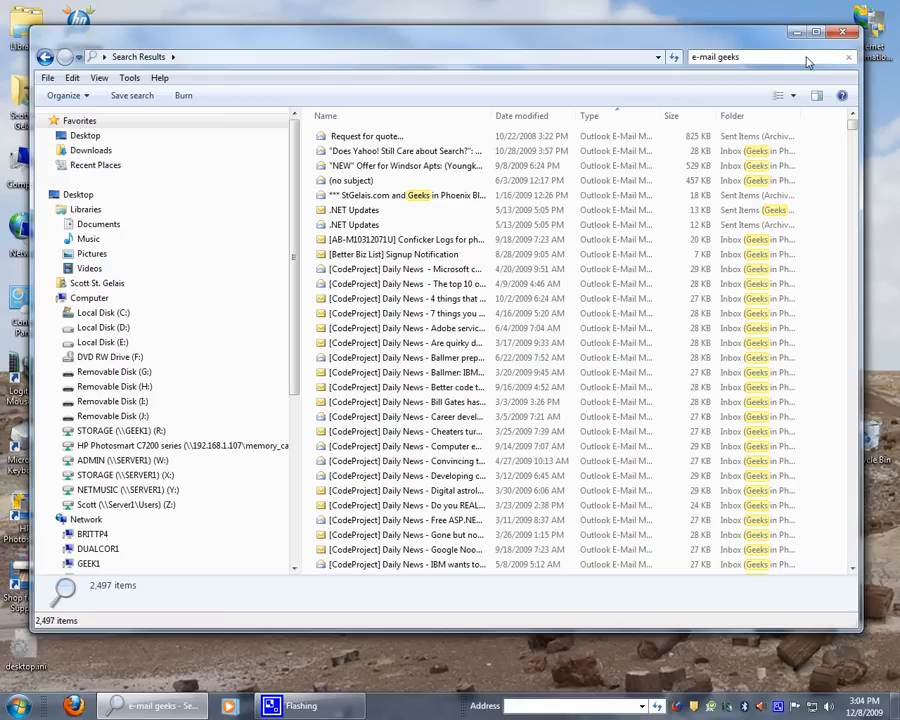
{"action": "key", "text": "Backspace"}
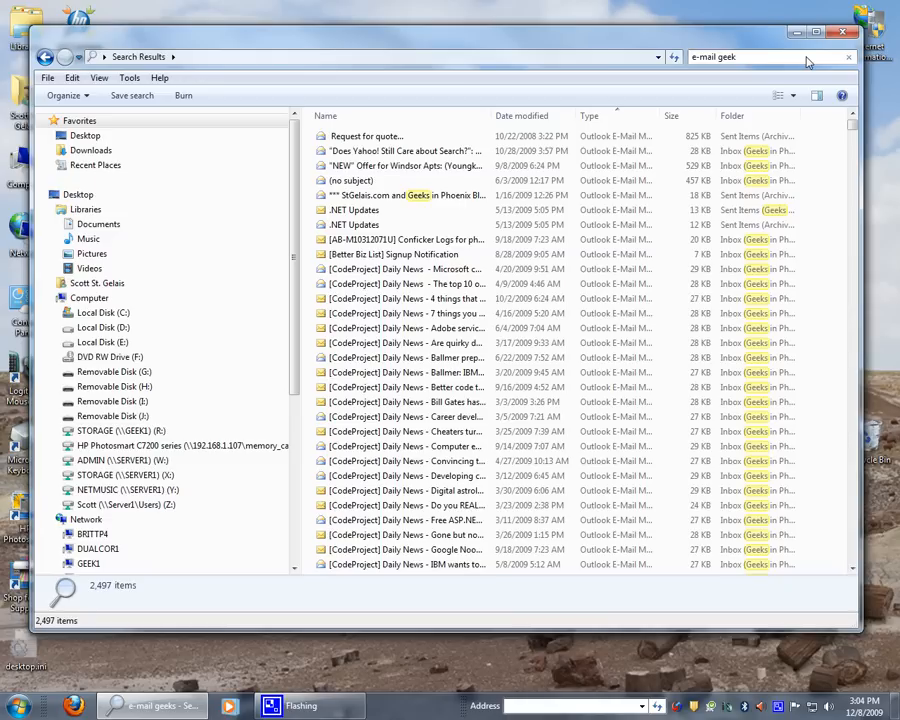
{"action": "left_click", "coordinate": [760, 57]}
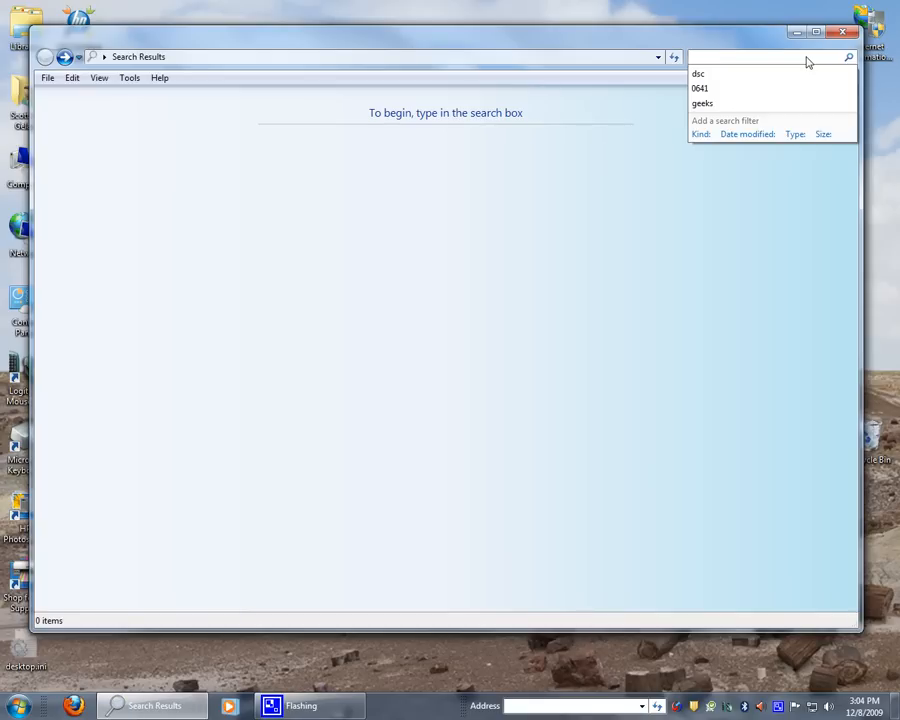
- Search for 'document geeks' to list 342 items, mostly PDF attachments
{"action": "type", "text": "doc"}
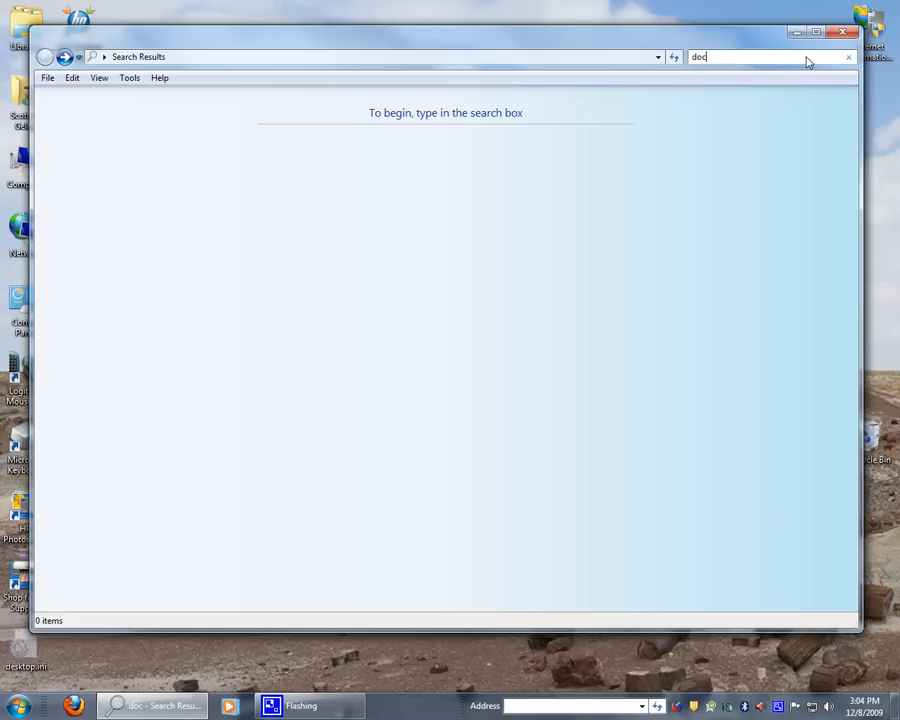
{"action": "type", "text": "ument"}
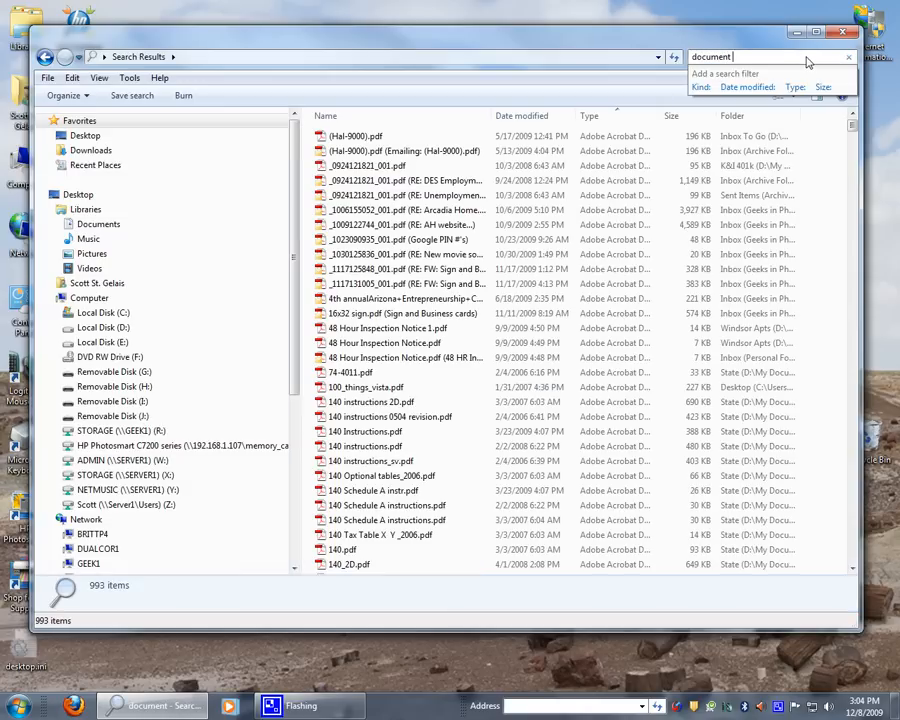
{"action": "type", "text": "geeks"}
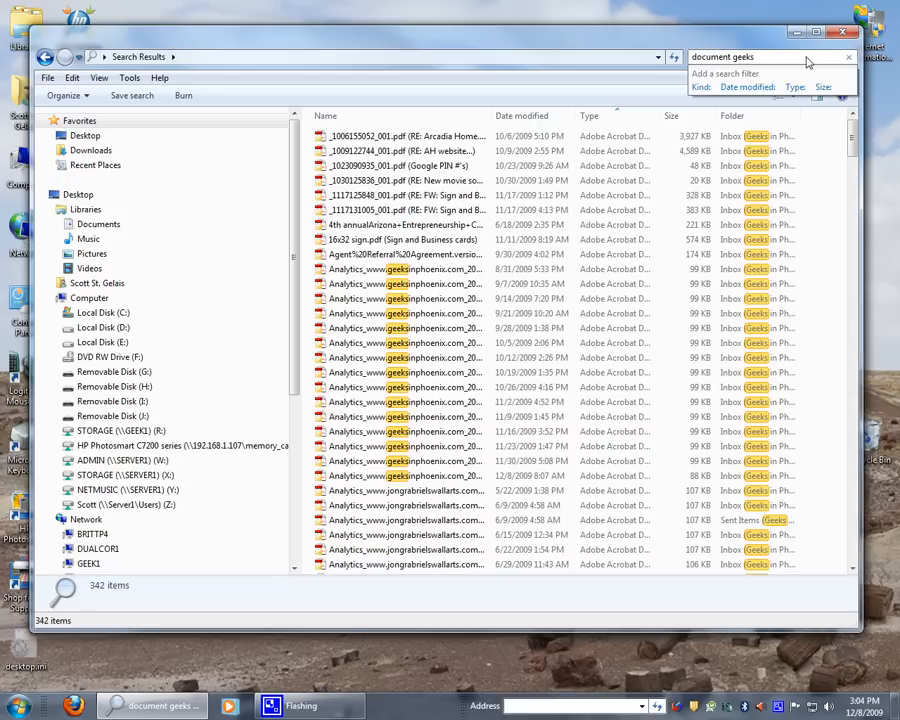